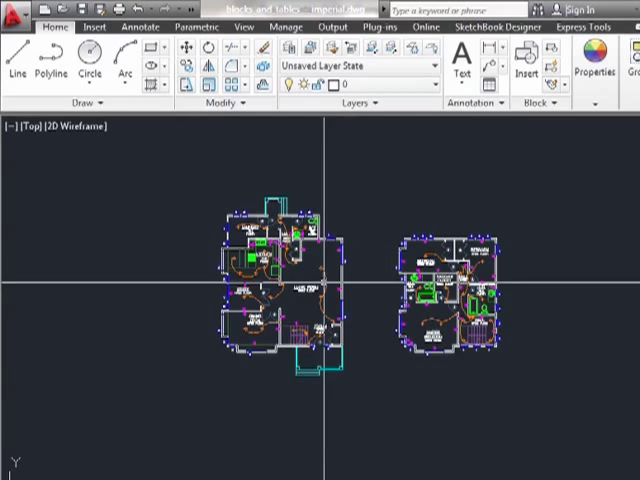
# - Start opening another drawing from the application menu's Open command
pyautogui.click(18, 18)
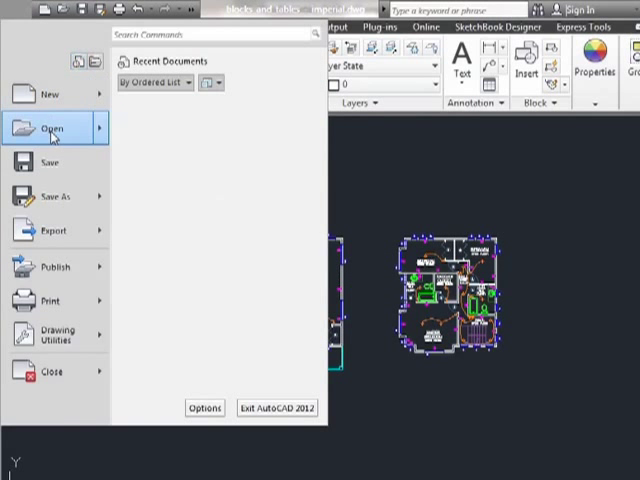
pyautogui.click(48, 128)
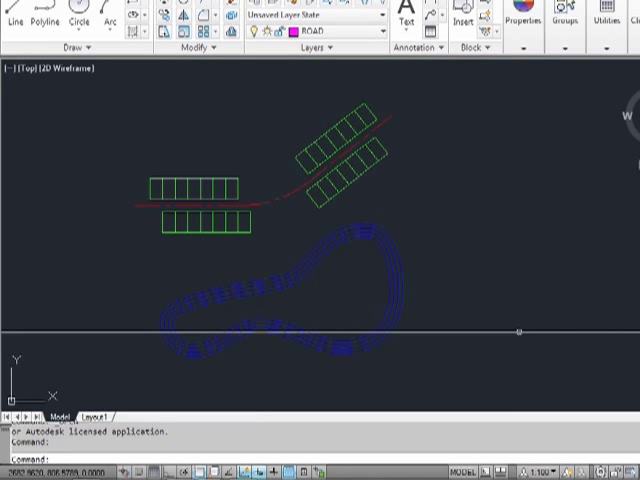
pyautogui.moveTo(480, 304)
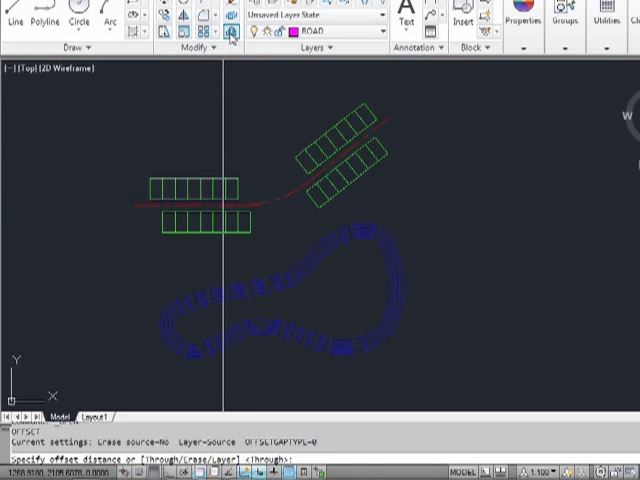
pyautogui.moveTo(232, 32)
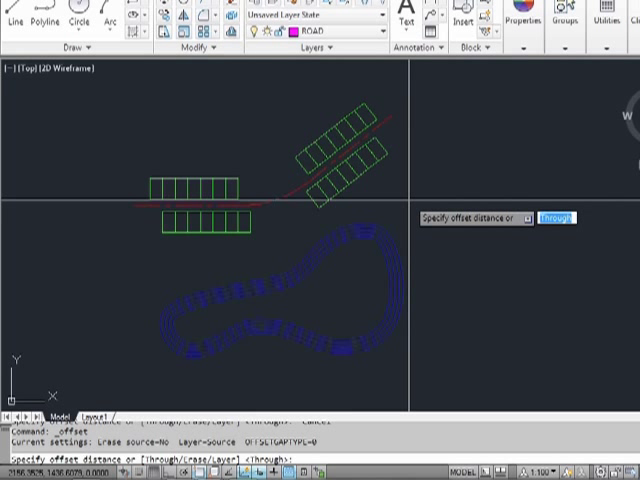
pyautogui.write('20.0000')
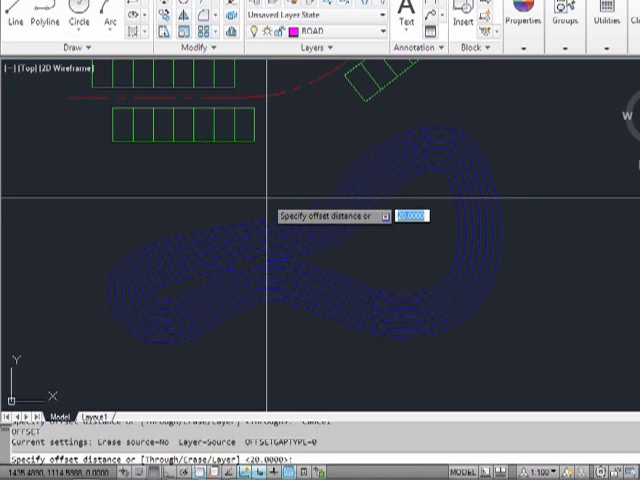
# - Choose the Through option (T) so the offset passes through a picked point
pyautogui.write('t')
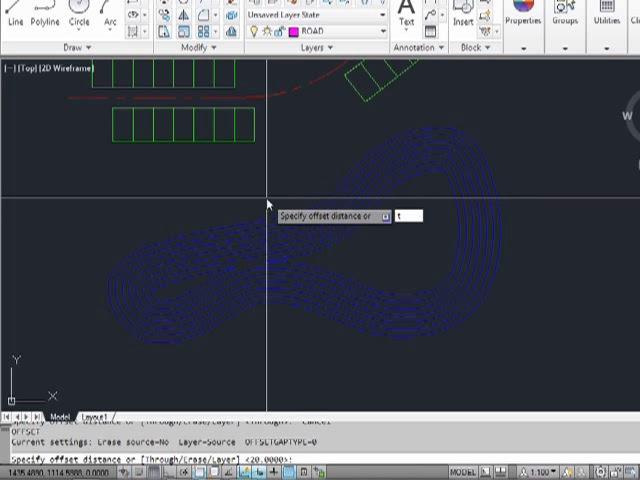
pyautogui.press('Return')
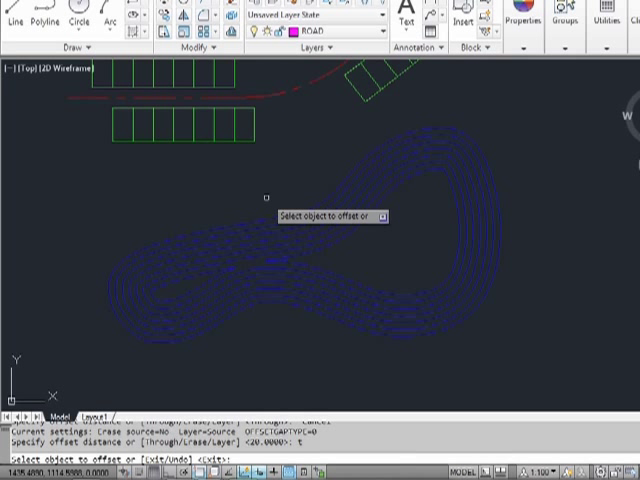
pyautogui.moveTo(258, 174)
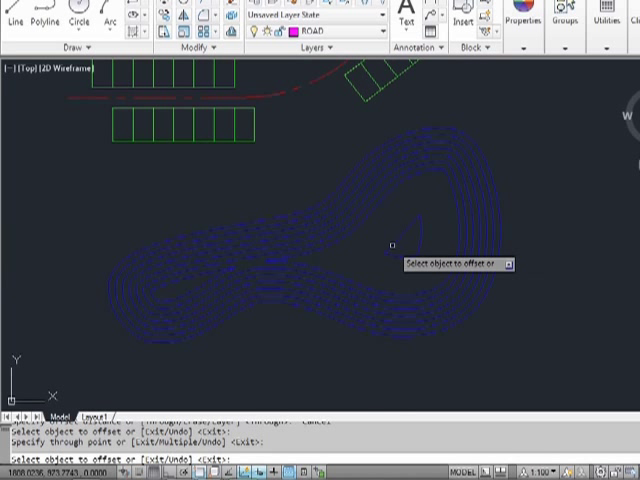
pyautogui.moveTo(376, 258)
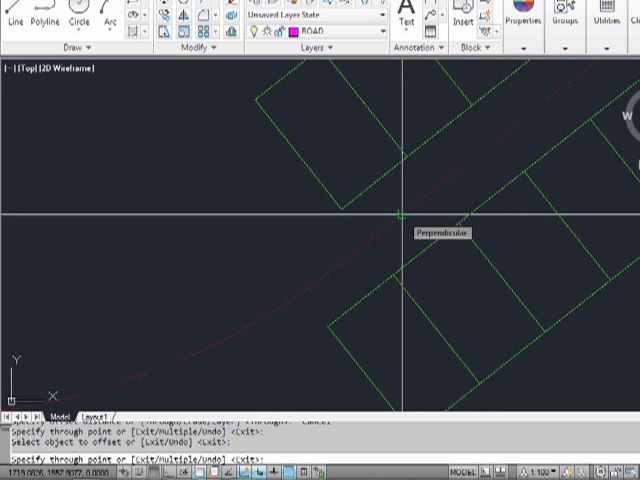
pyautogui.moveTo(344, 210)
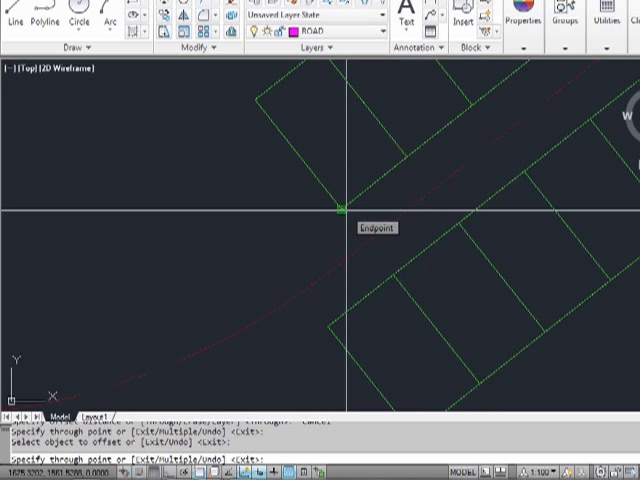
# - Offset the road centerline through the lot corners on both sides, forming the two road edges
pyautogui.click(348, 218)
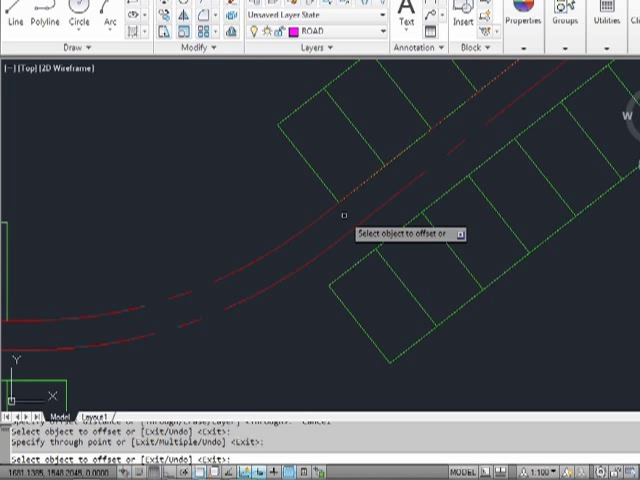
pyautogui.moveTo(350, 242)
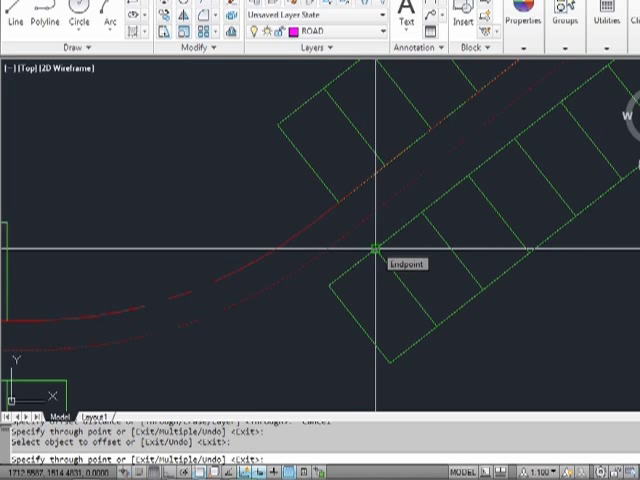
pyautogui.click(372, 248)
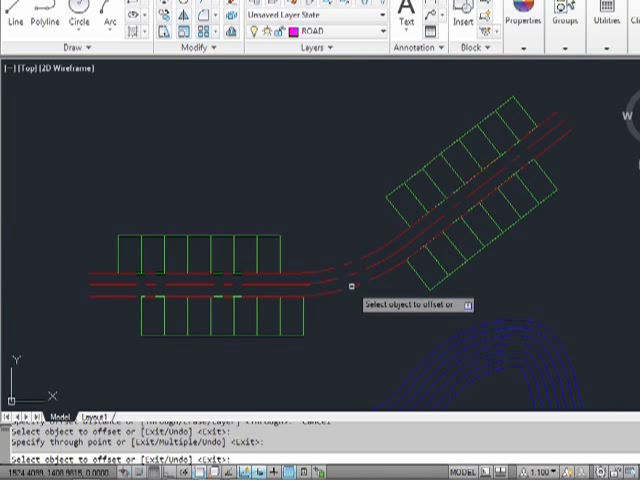
pyautogui.click(372, 304)
pyautogui.write('e')
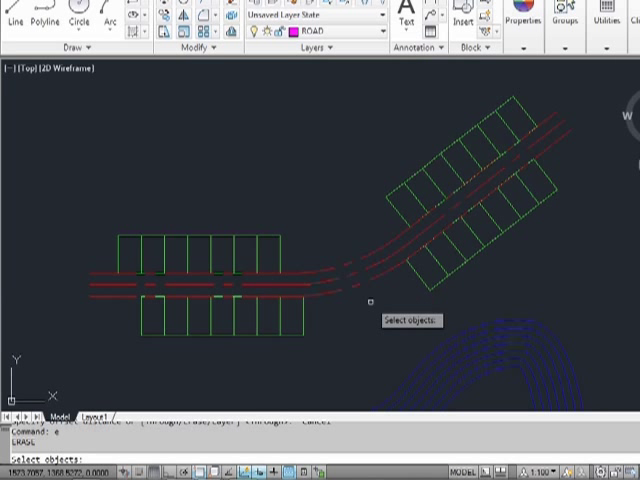
# - Select the new road edge line and assign it to the magenta ROAD layer
pyautogui.click(390, 270)
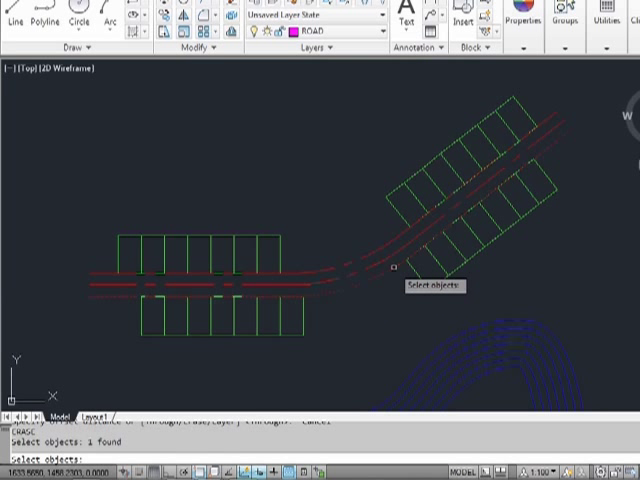
pyautogui.click(380, 270)
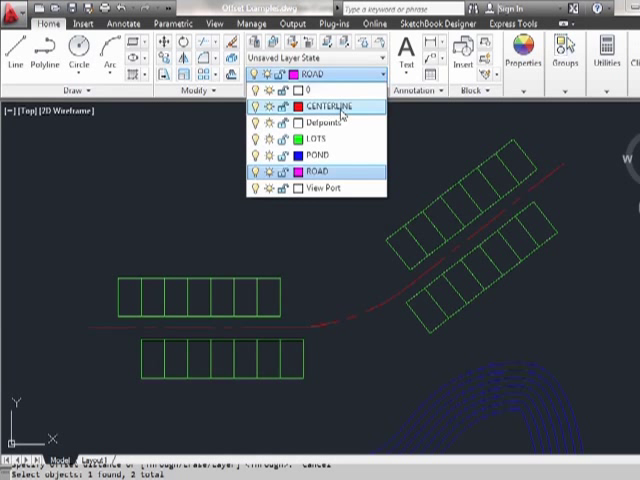
pyautogui.moveTo(312, 174)
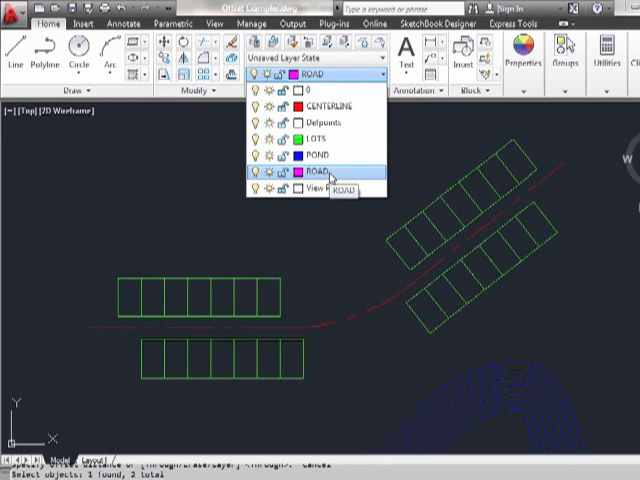
pyautogui.click(318, 176)
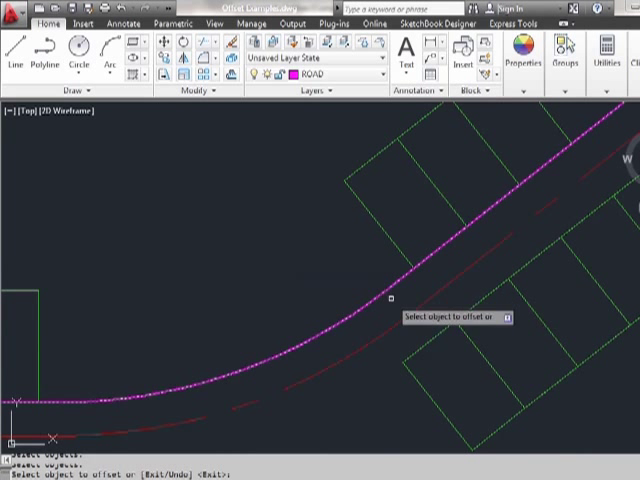
# - Select the magenta road edge as the object for the next through-point offset
pyautogui.click(390, 300)
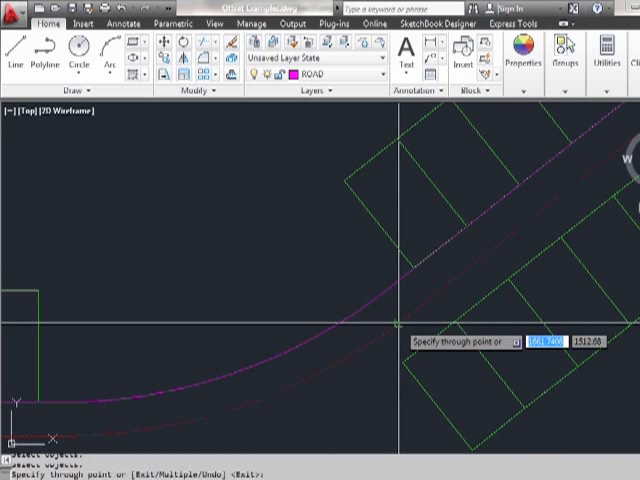